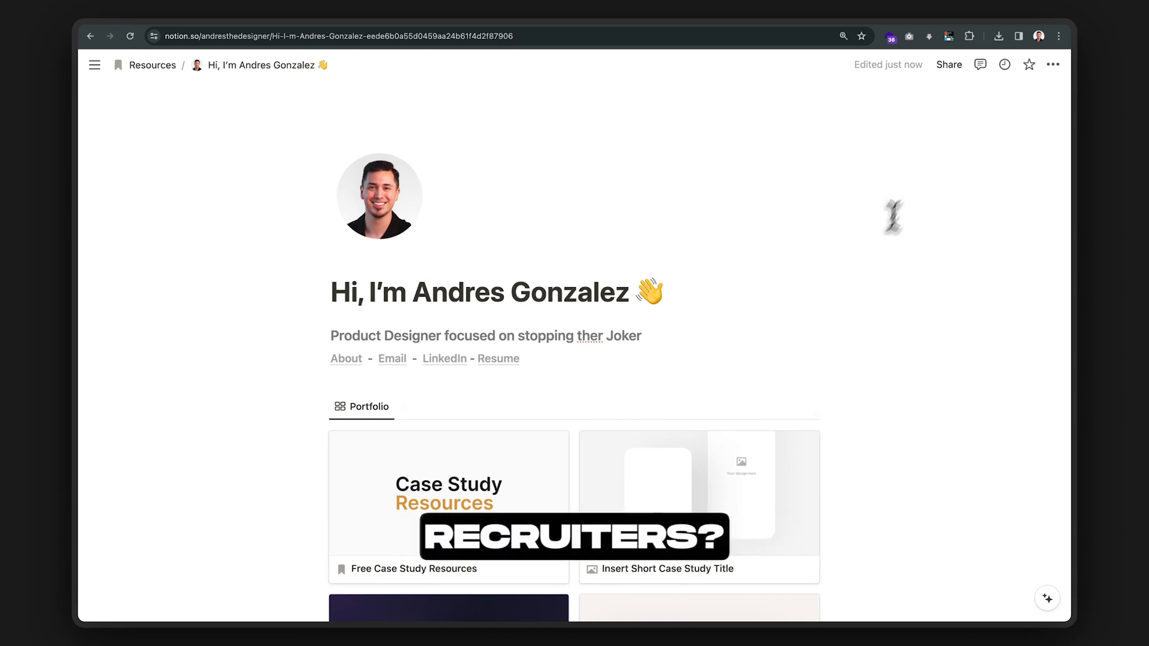
Publish the portfolio page to the web via Share > Publish as a static website
click(948, 65)
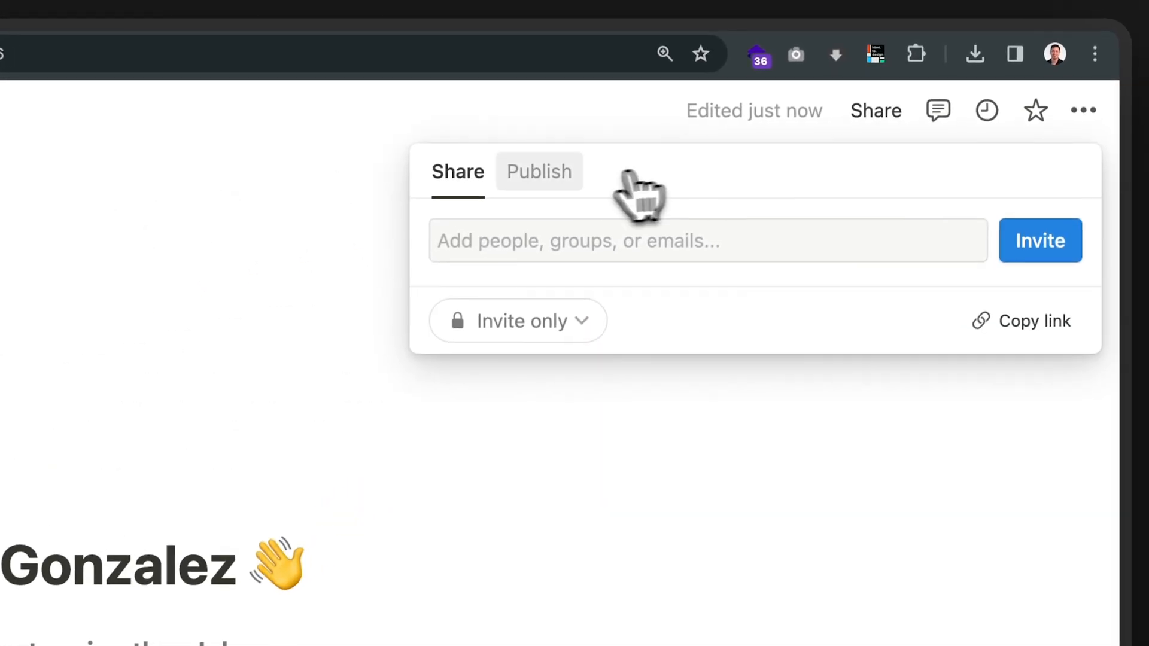
click(539, 171)
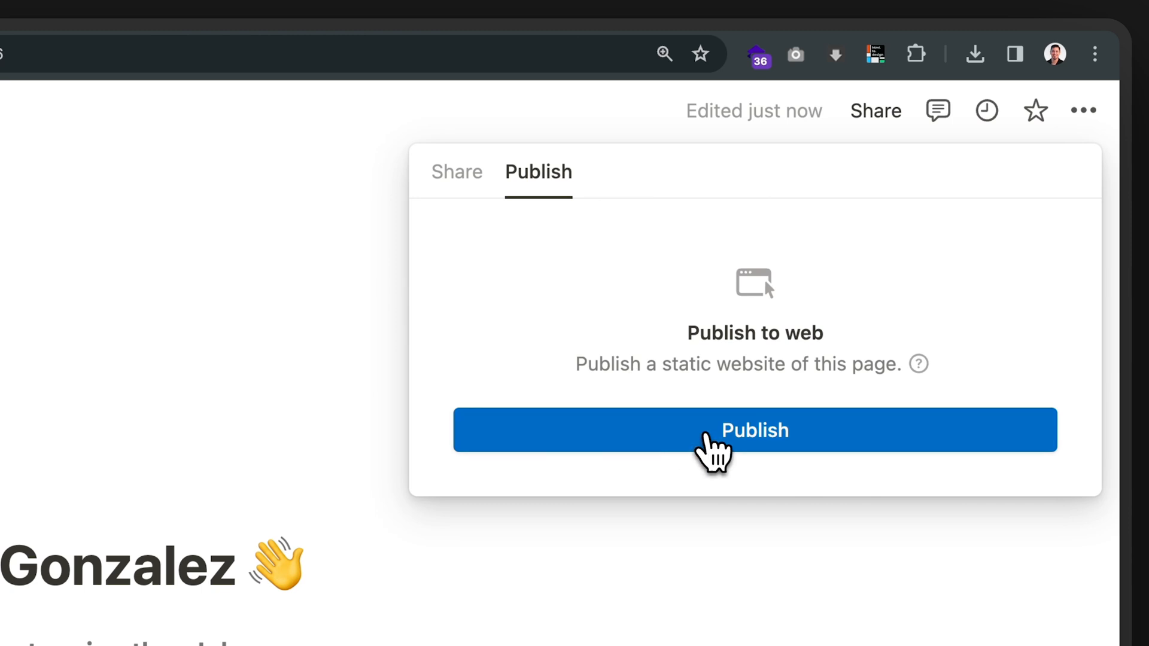
click(754, 429)
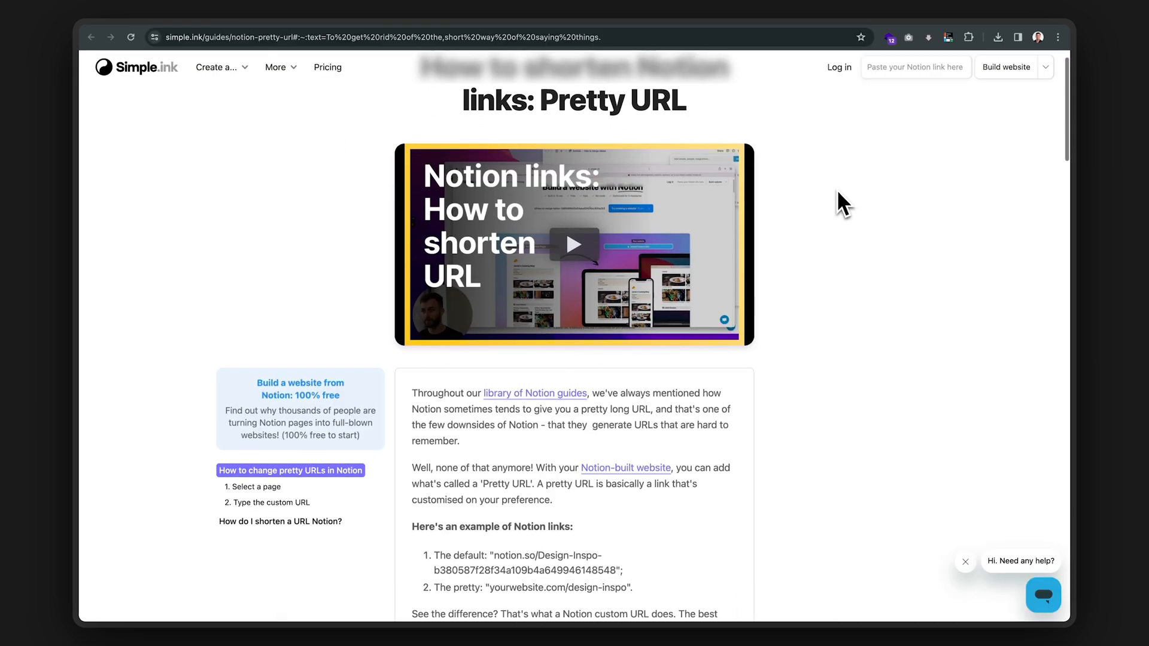
Scroll the Simple.ink pretty-URL guide down through its 'Select a page' and 'Type the custom URL' steps
scroll(down, 3)
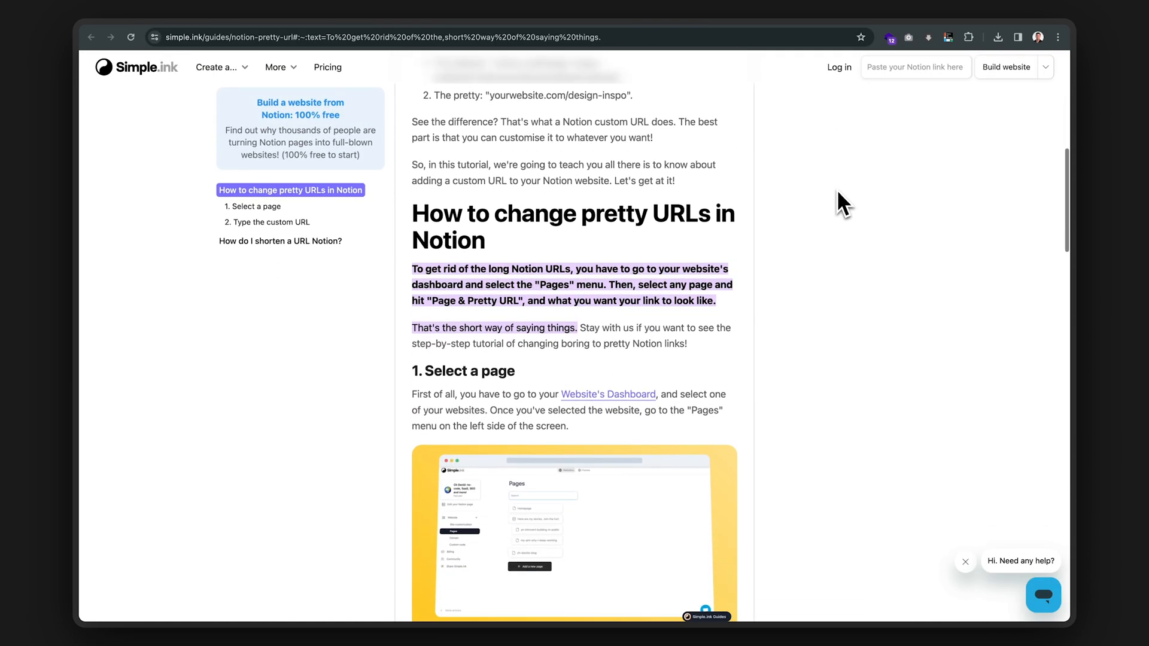
scroll(down, 3)
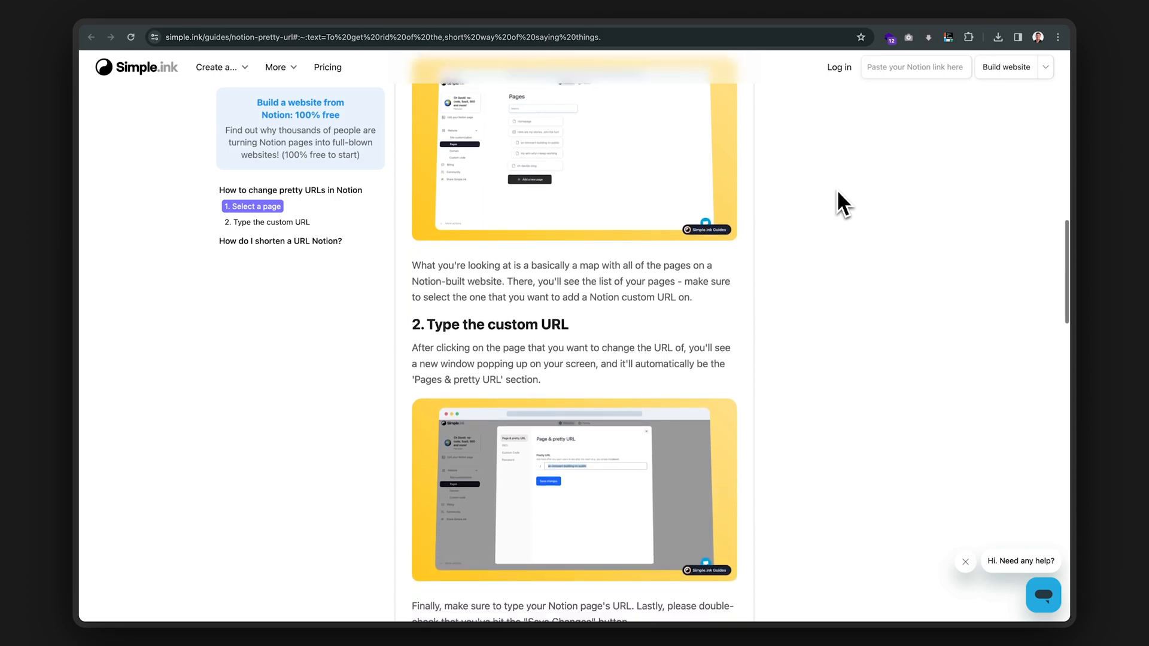